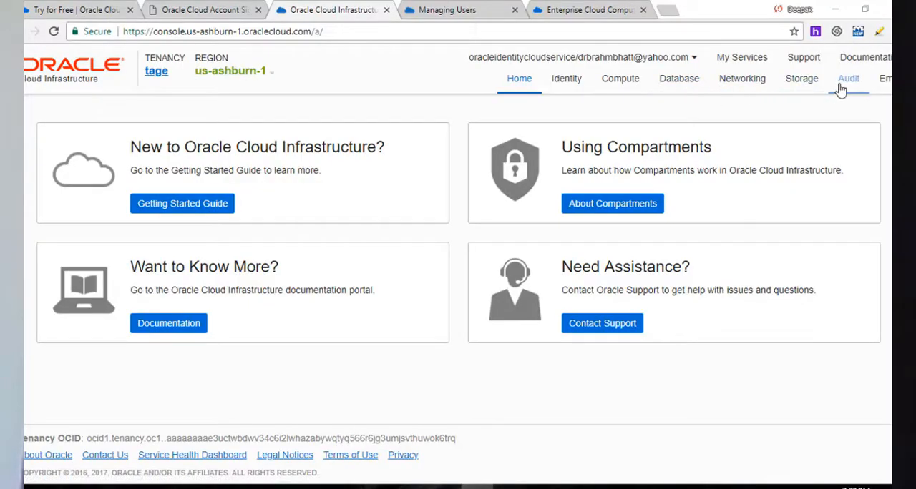
{"action": "mouse_move", "coordinate": [466, 95]}
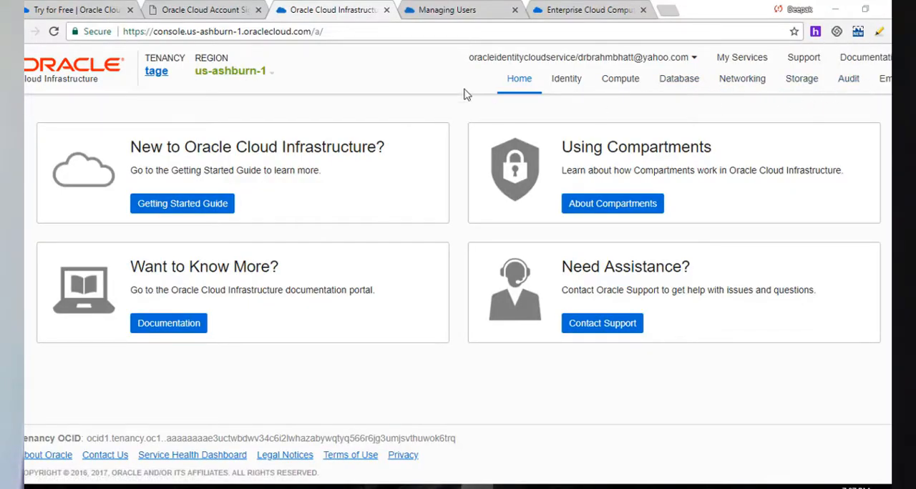
- Show the Identity Users list with the tenancy's two existing users
{"action": "left_click", "coordinate": [567, 79]}
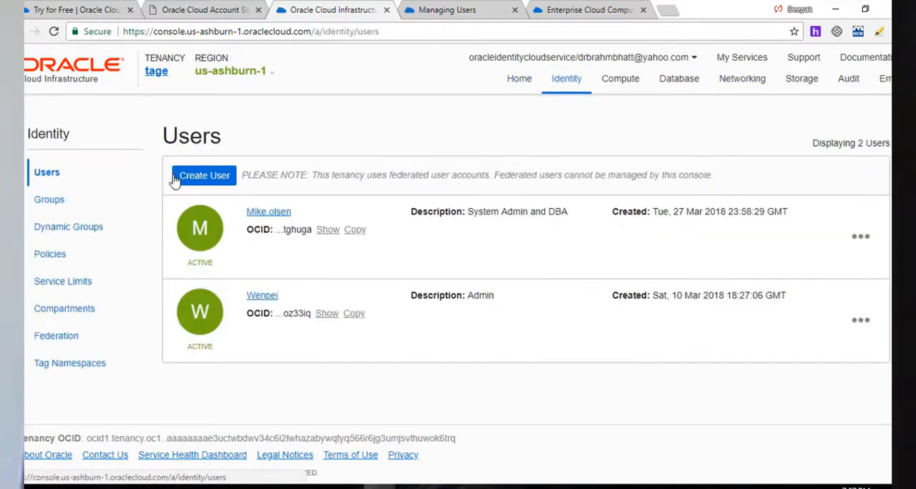
{"action": "mouse_move", "coordinate": [132, 172]}
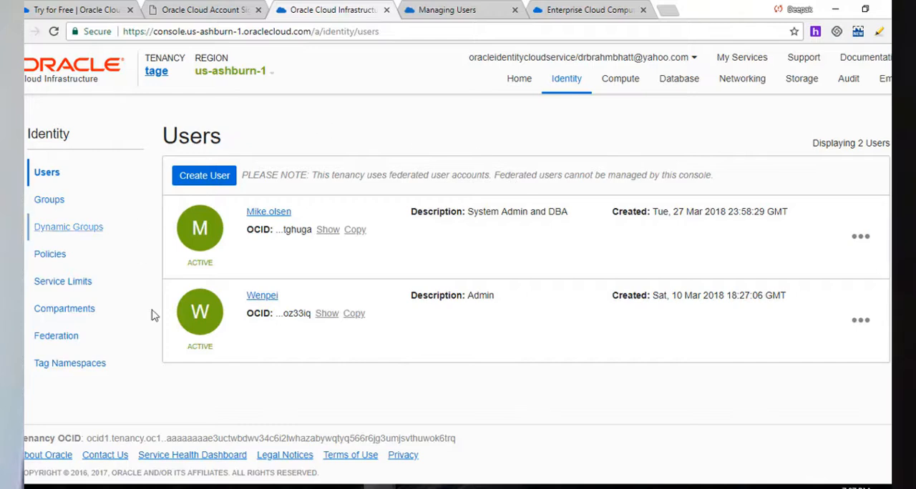
{"action": "mouse_move", "coordinate": [232, 241]}
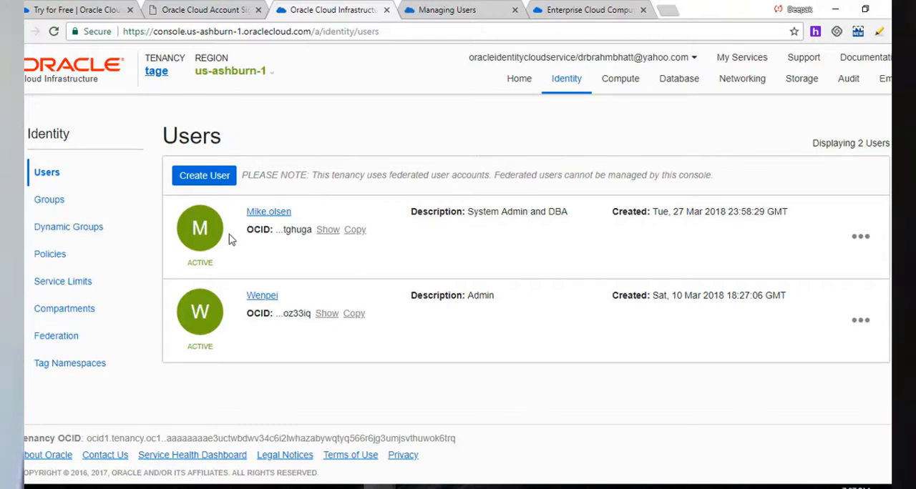
{"action": "left_click", "coordinate": [203, 176]}
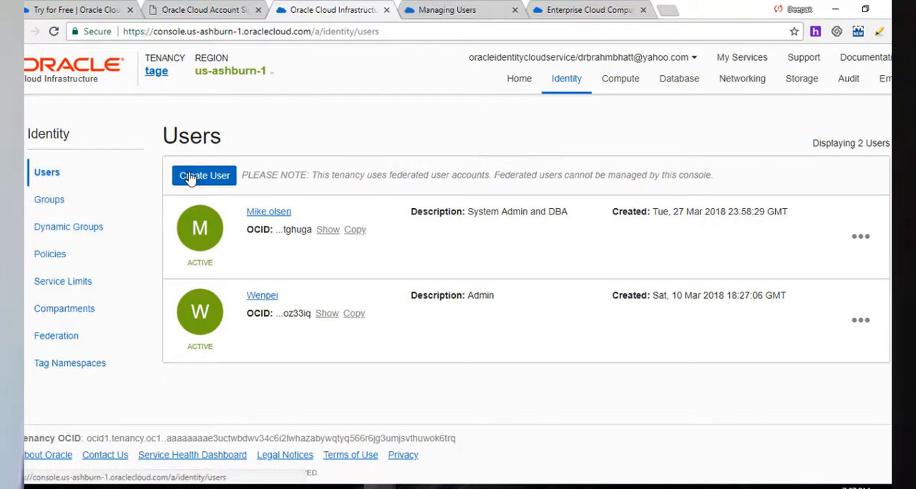
{"action": "mouse_move", "coordinate": [222, 176]}
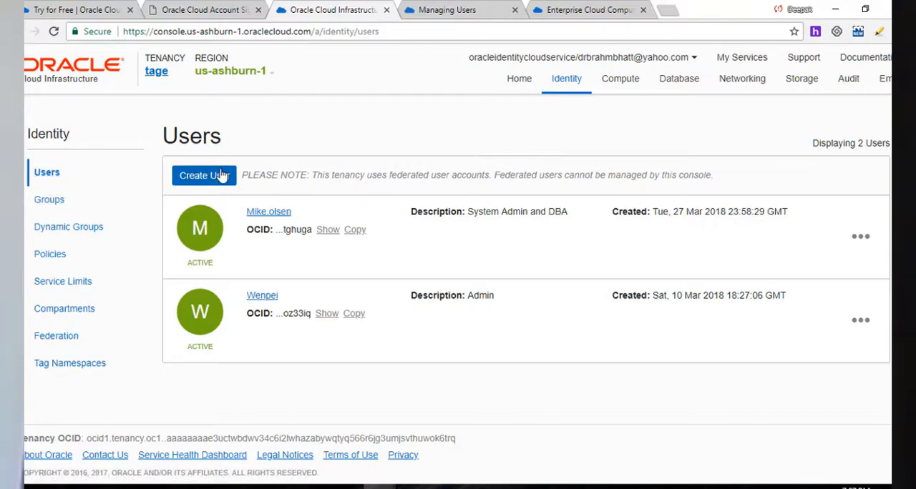
{"action": "left_click", "coordinate": [203, 176]}
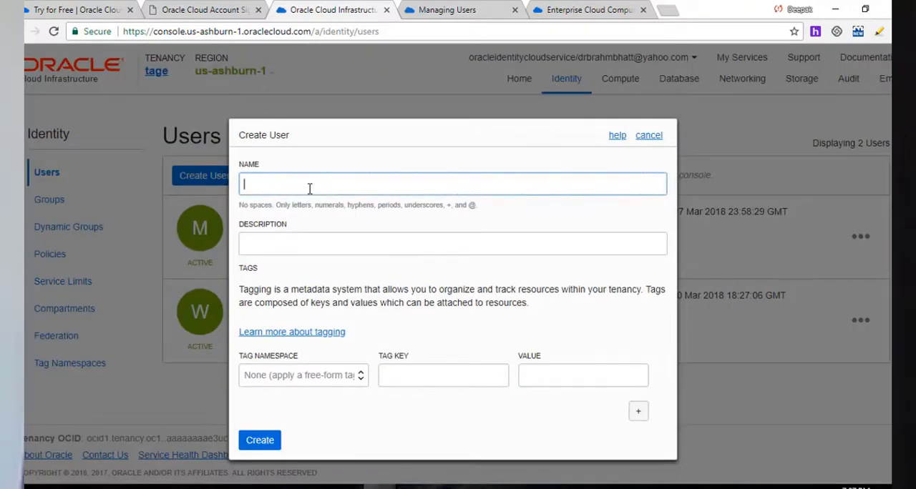
{"action": "type", "text": "Jeff.Sm"}
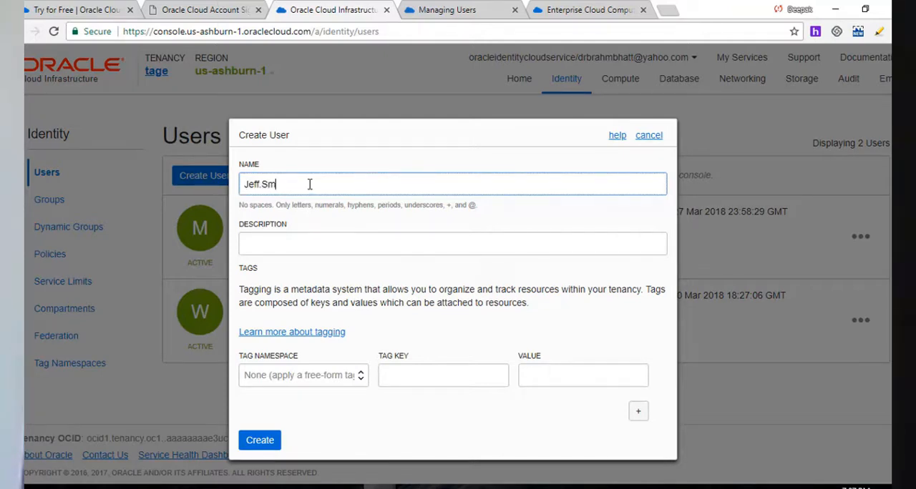
{"action": "type", "text": "ith"}
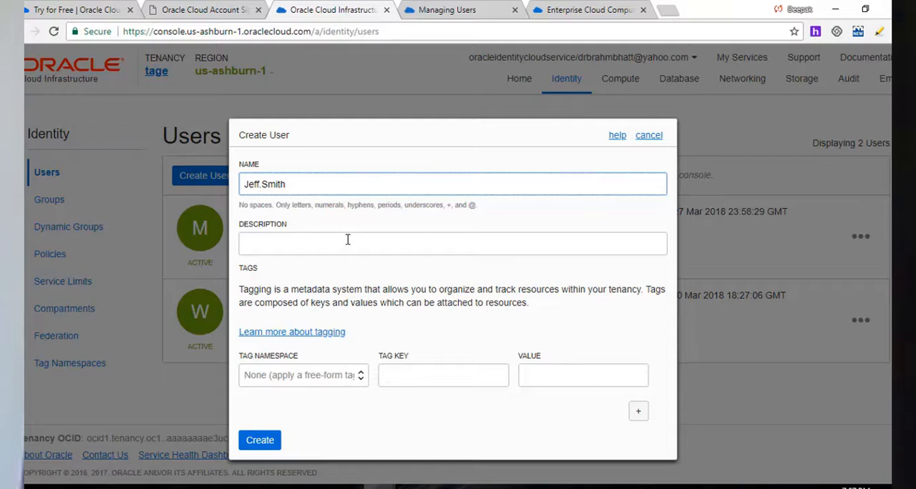
{"action": "type", "text": "DB"}
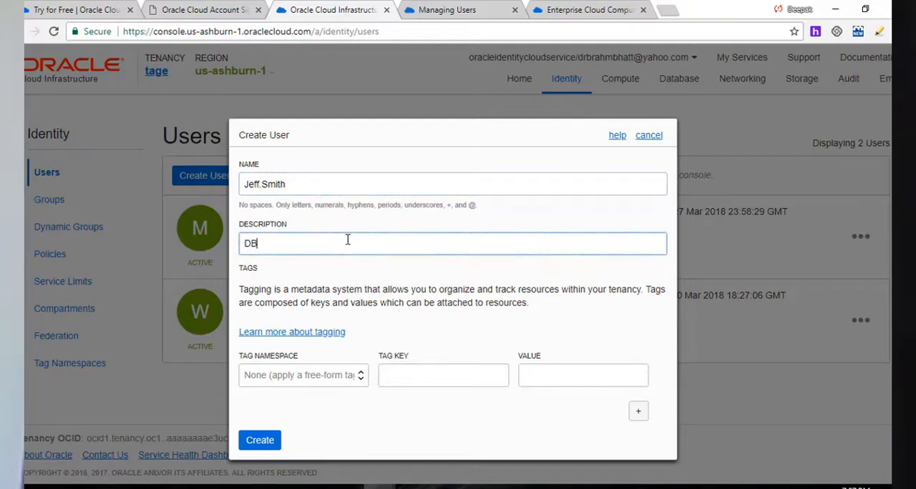
{"action": "type", "text": "A"}
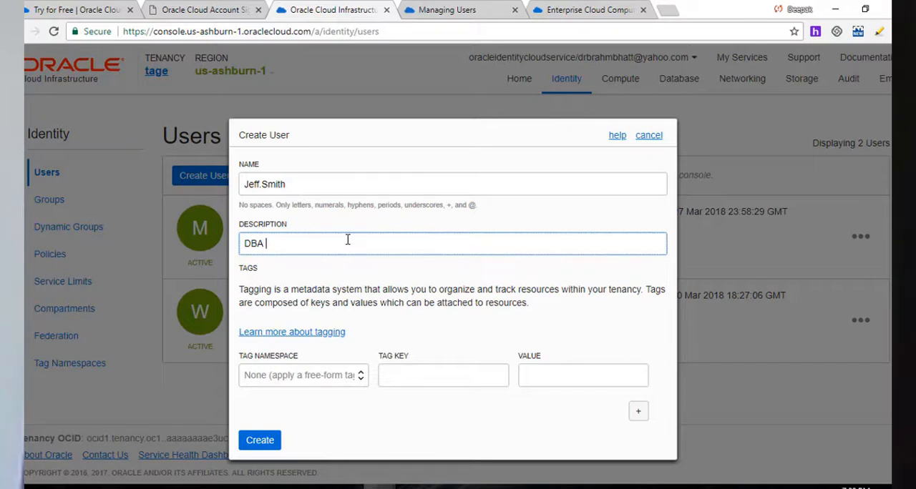
{"action": "type", "text": "Production Systems"}
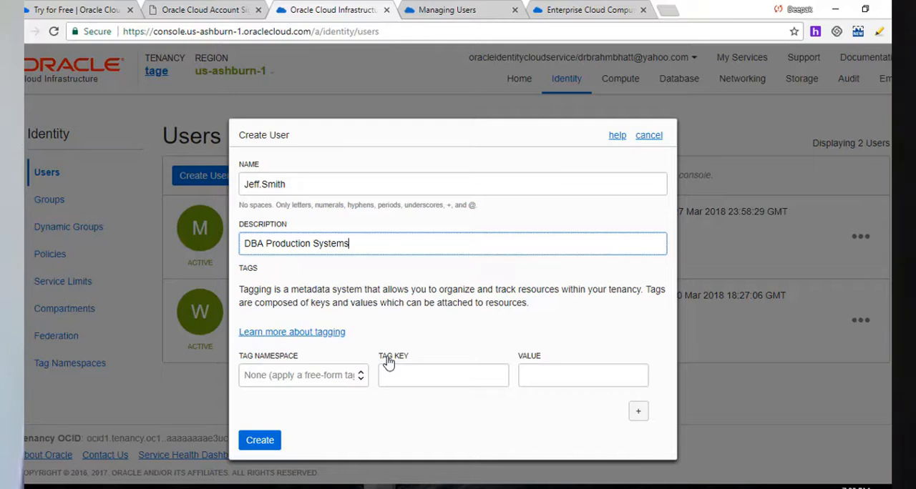
{"action": "left_click", "coordinate": [259, 440]}
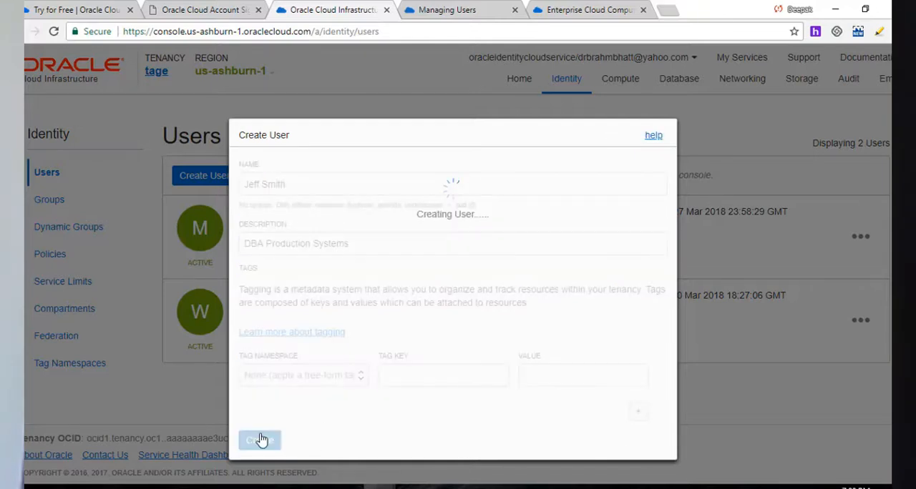